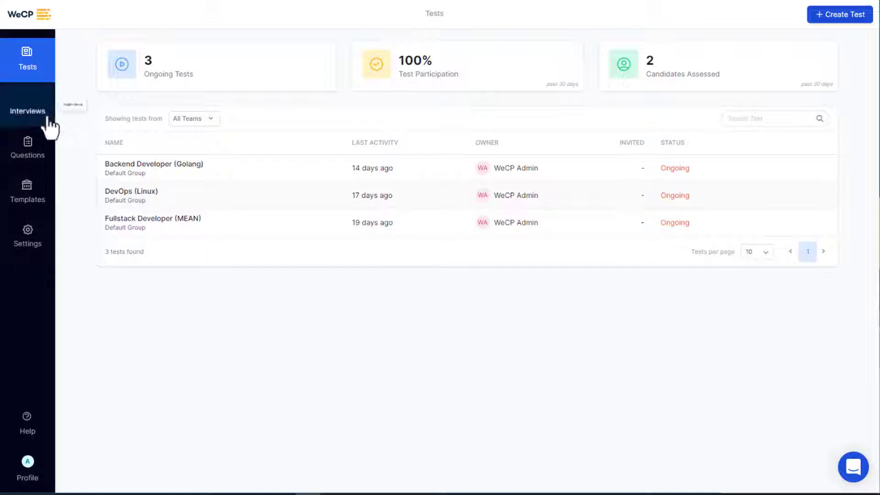
Open Paypal's Live Coding Interview from the Interviews list
click(27, 111)
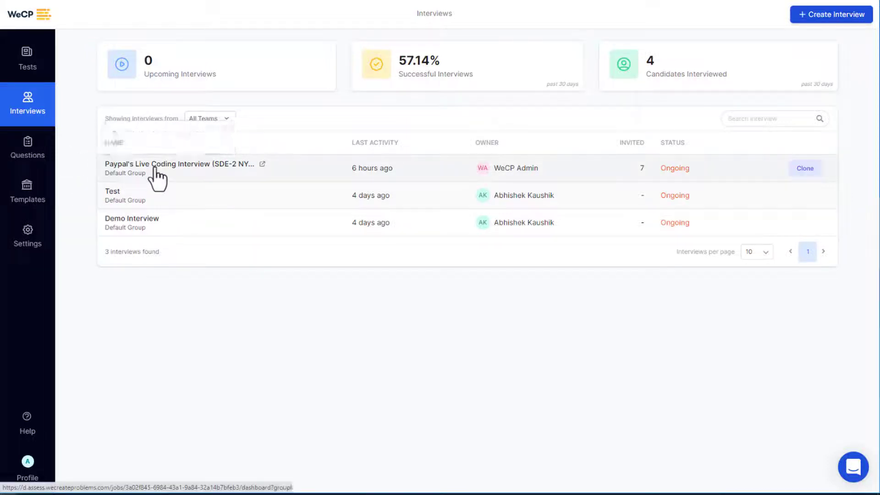
click(177, 168)
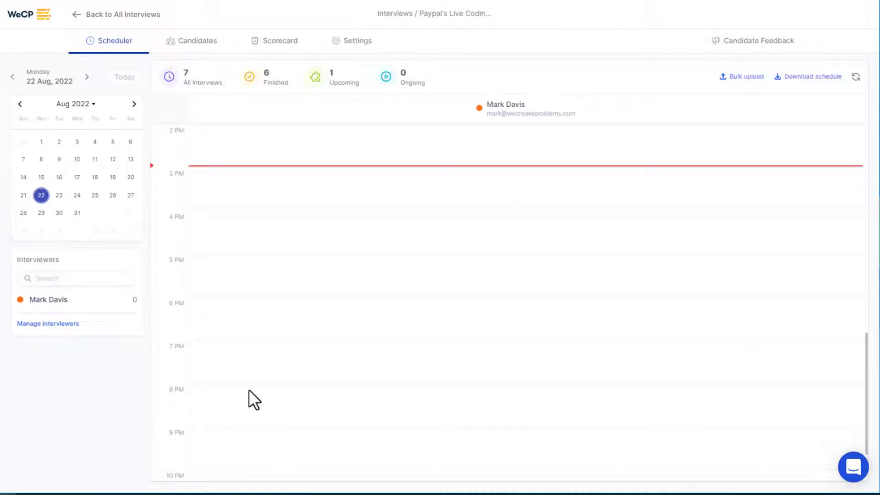
mouse_move(212, 197)
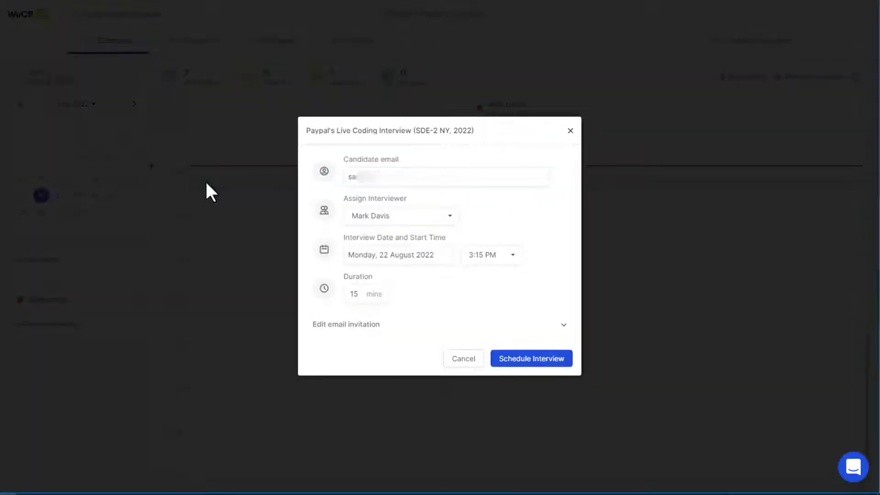
click(400, 216)
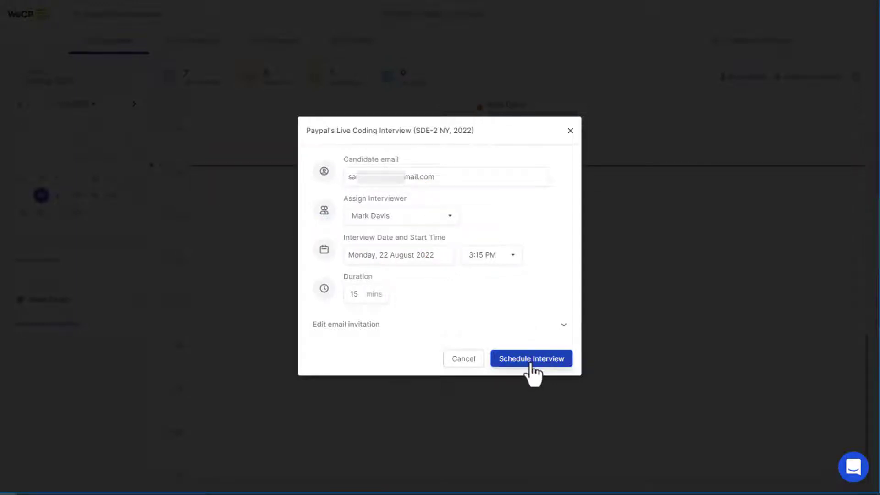
click(530, 359)
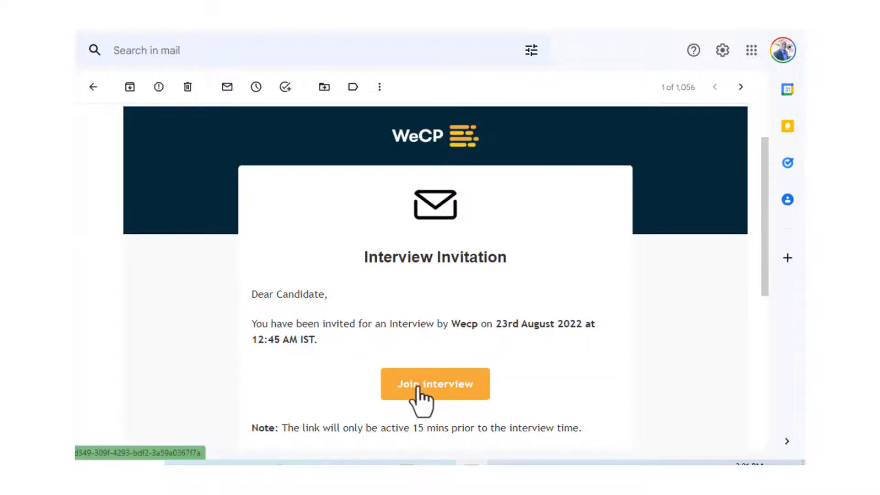
Follow the Join interview link in the Gmail invitation
click(434, 384)
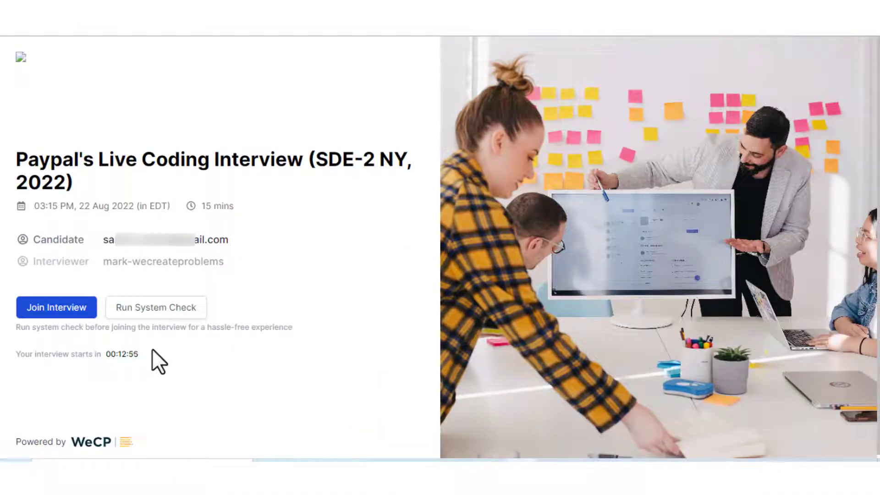
Join as the candidate and submit personal details with the Privacy Policy accepted
click(56, 308)
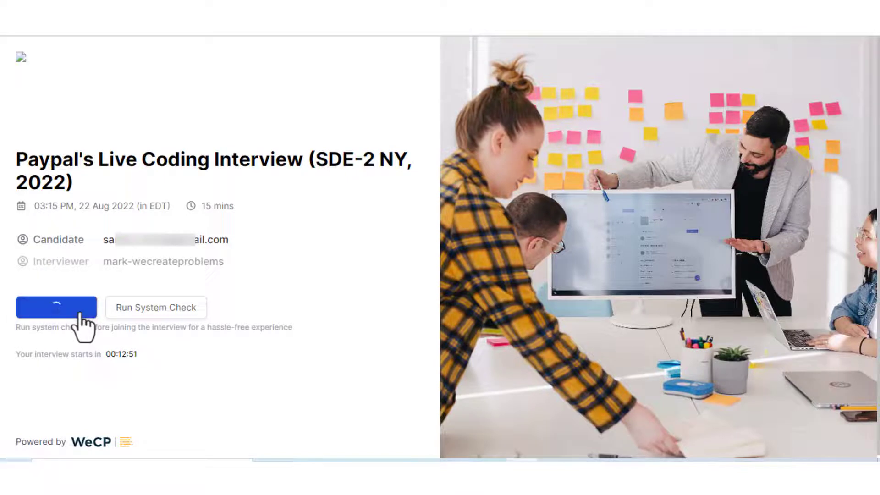
click(55, 307)
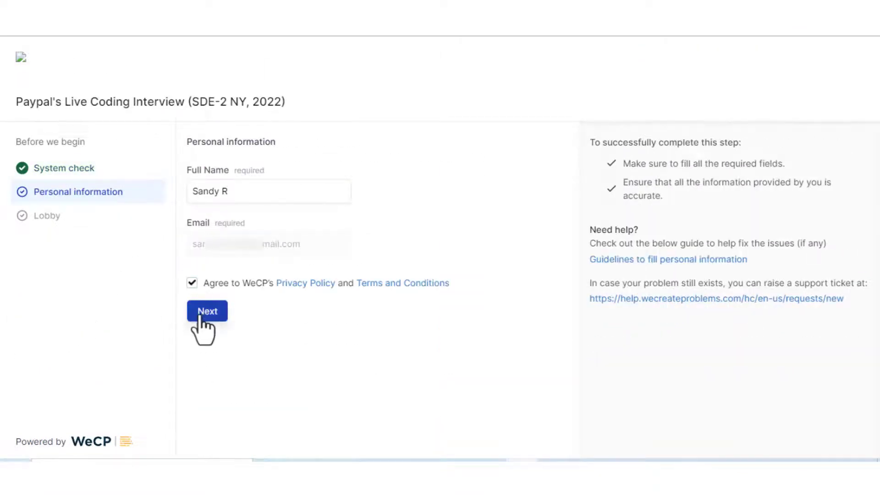
click(207, 310)
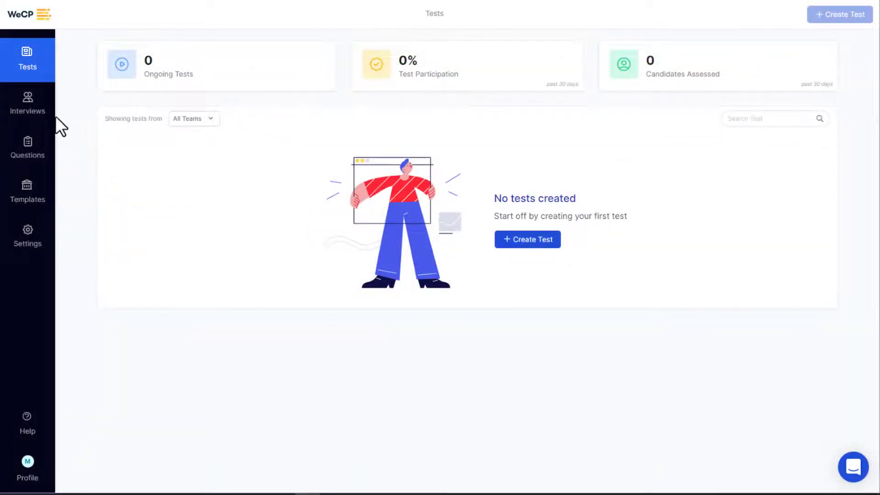
Open the Paypal interview's scheduled slot and join it as interviewer
click(27, 104)
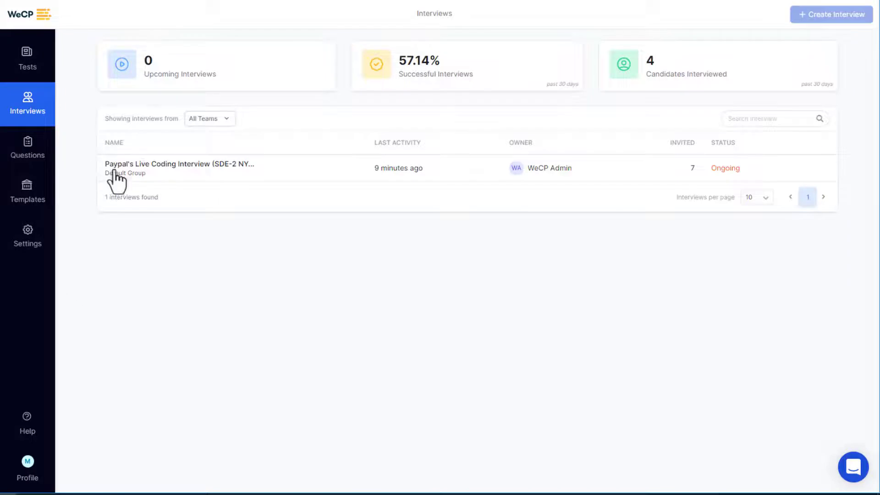
click(178, 164)
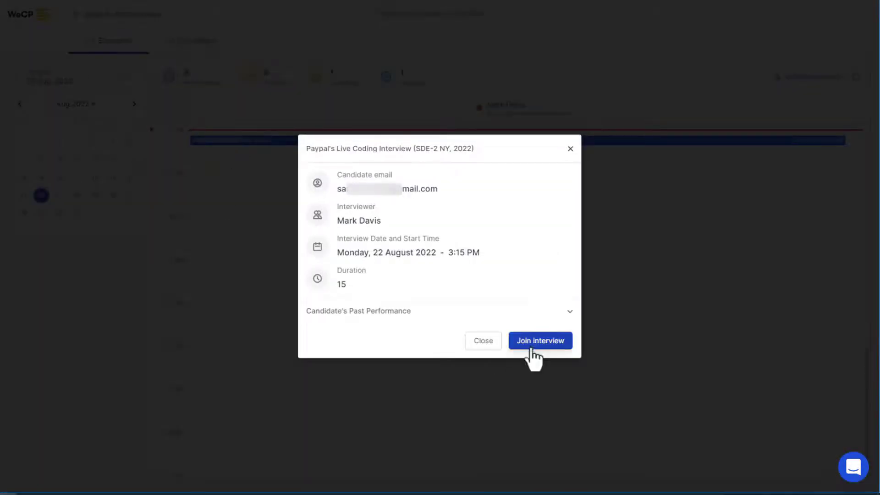
click(539, 341)
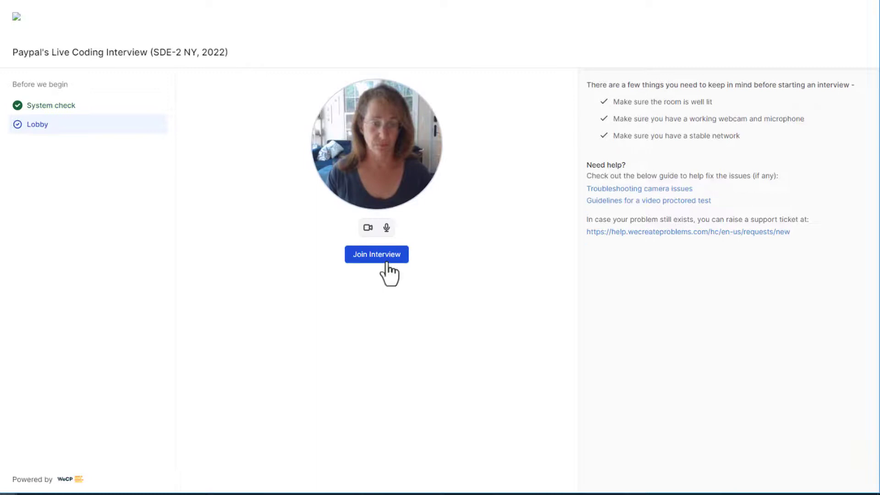
Enter the live interview room and admit the waiting candidate
click(376, 254)
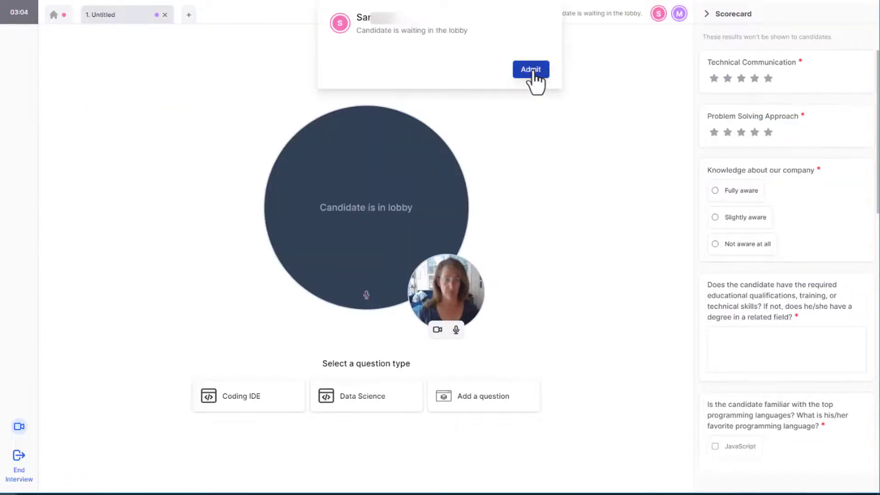
click(530, 69)
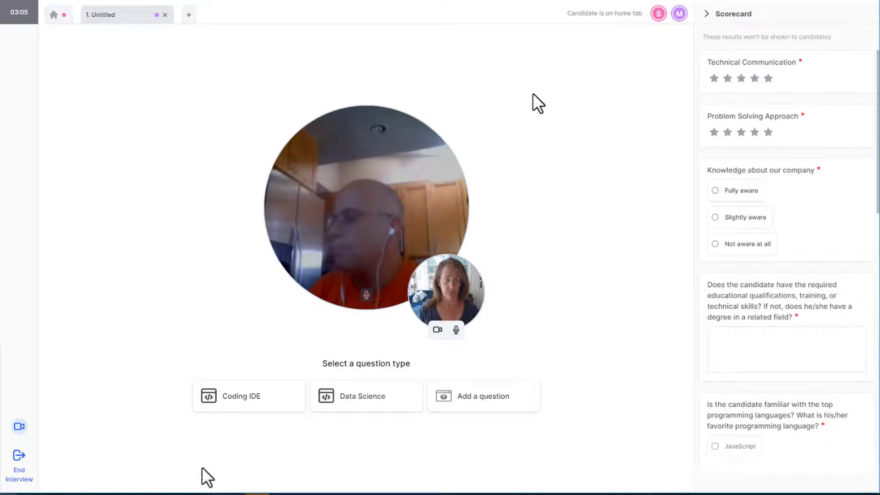
click(240, 396)
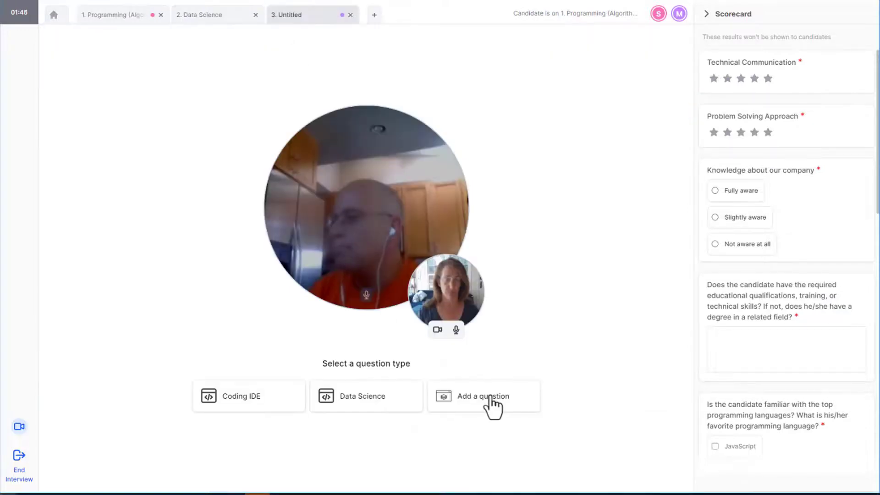
Add the Pyramid Sum question from the Question Library as a new tab
click(483, 395)
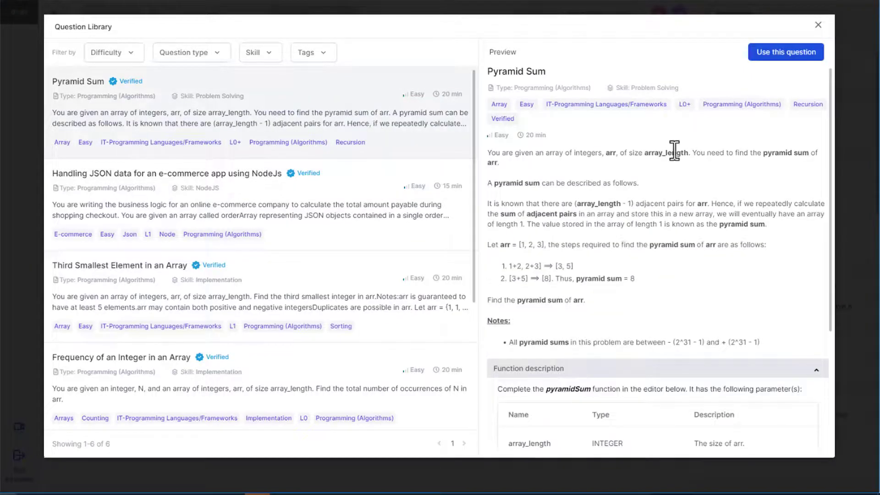
click(784, 52)
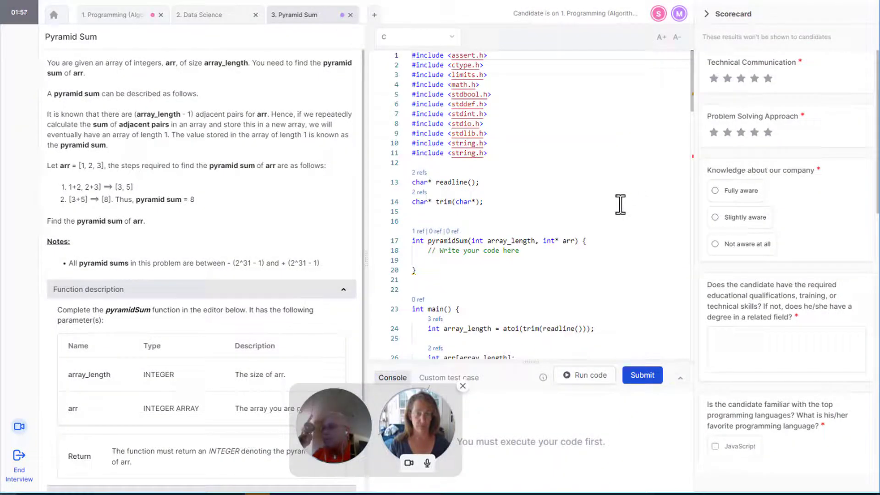
Rate Technical Communication and Problem Solving four stars each; mark Fully aware
click(740, 78)
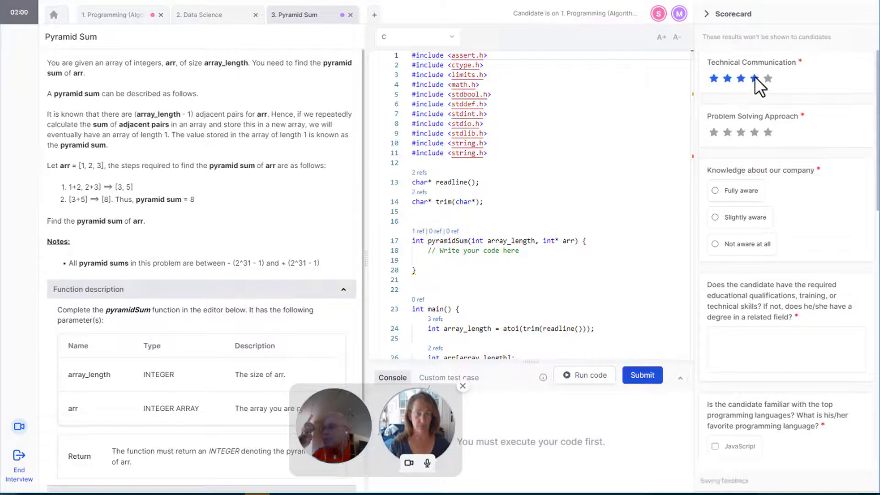
click(754, 78)
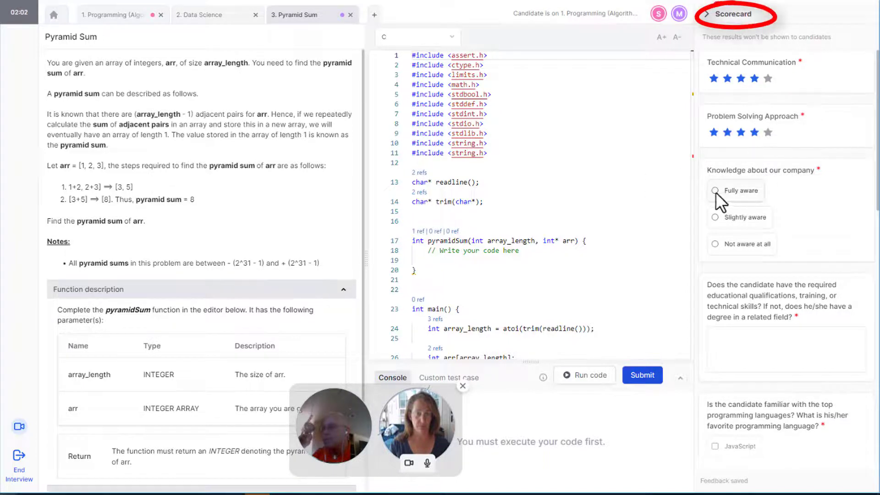
click(715, 190)
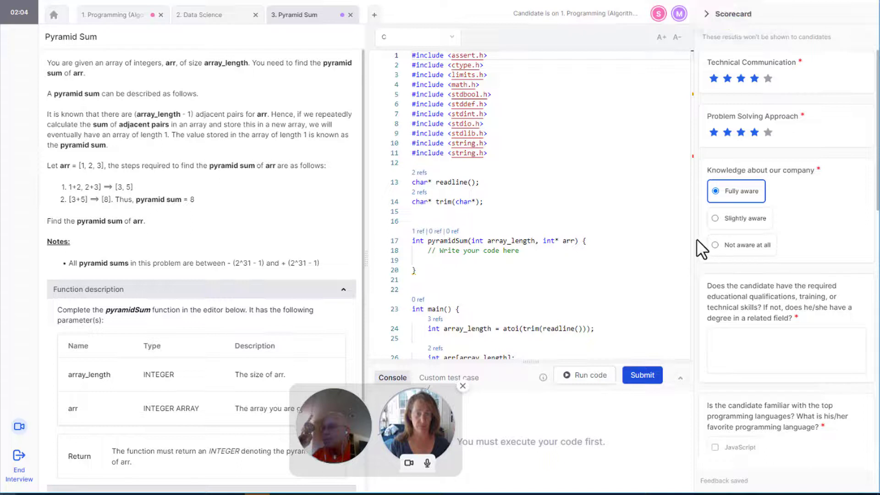